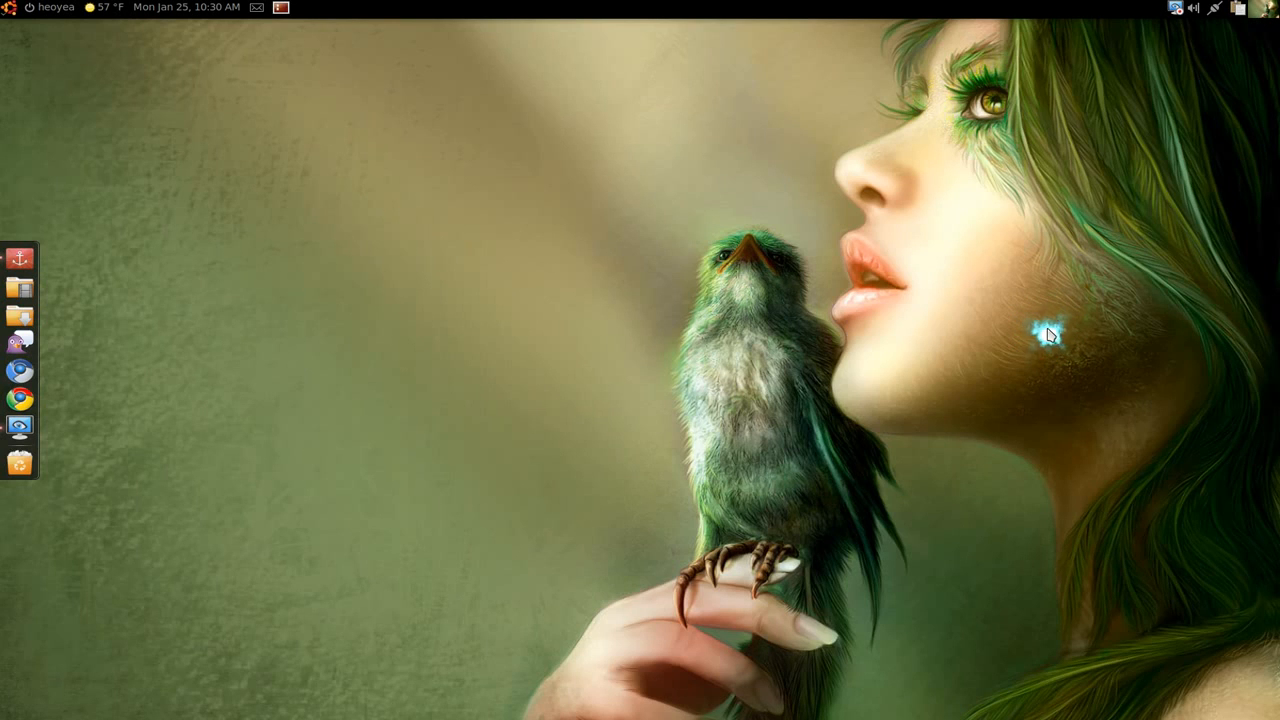
{"action": "mouse_move", "coordinate": [1050, 335]}
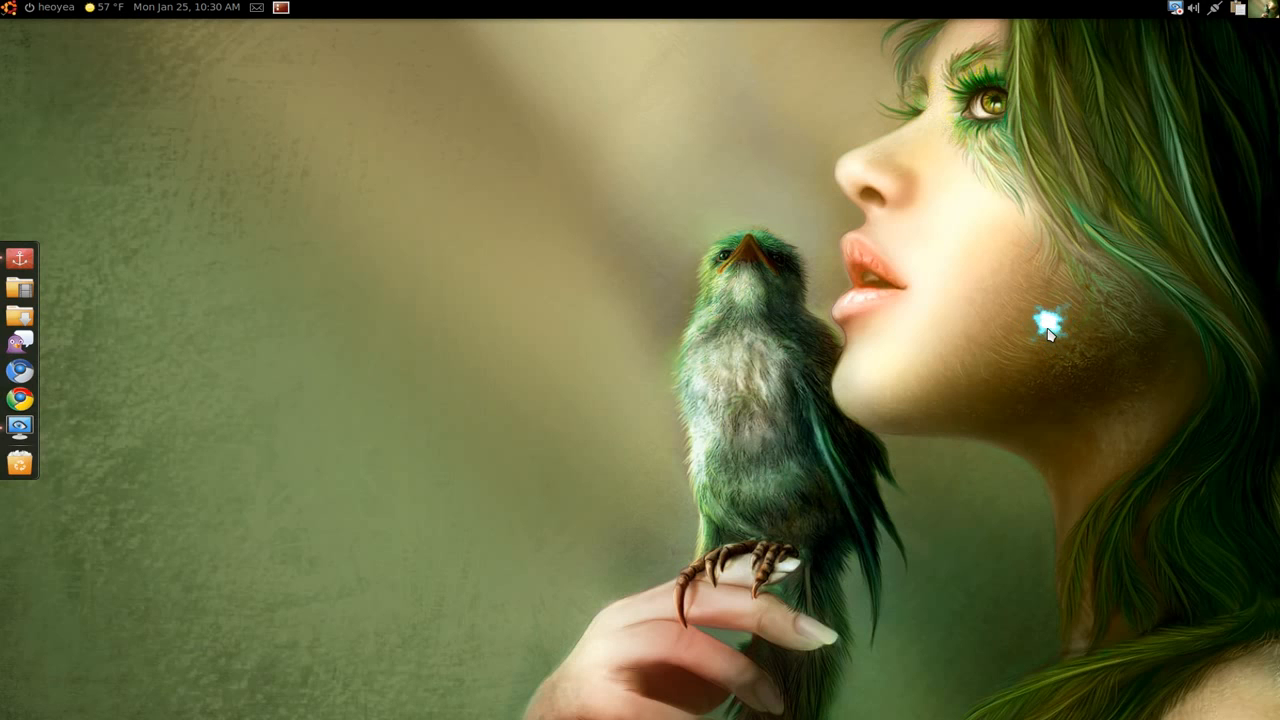
{"action": "mouse_move", "coordinate": [1048, 330]}
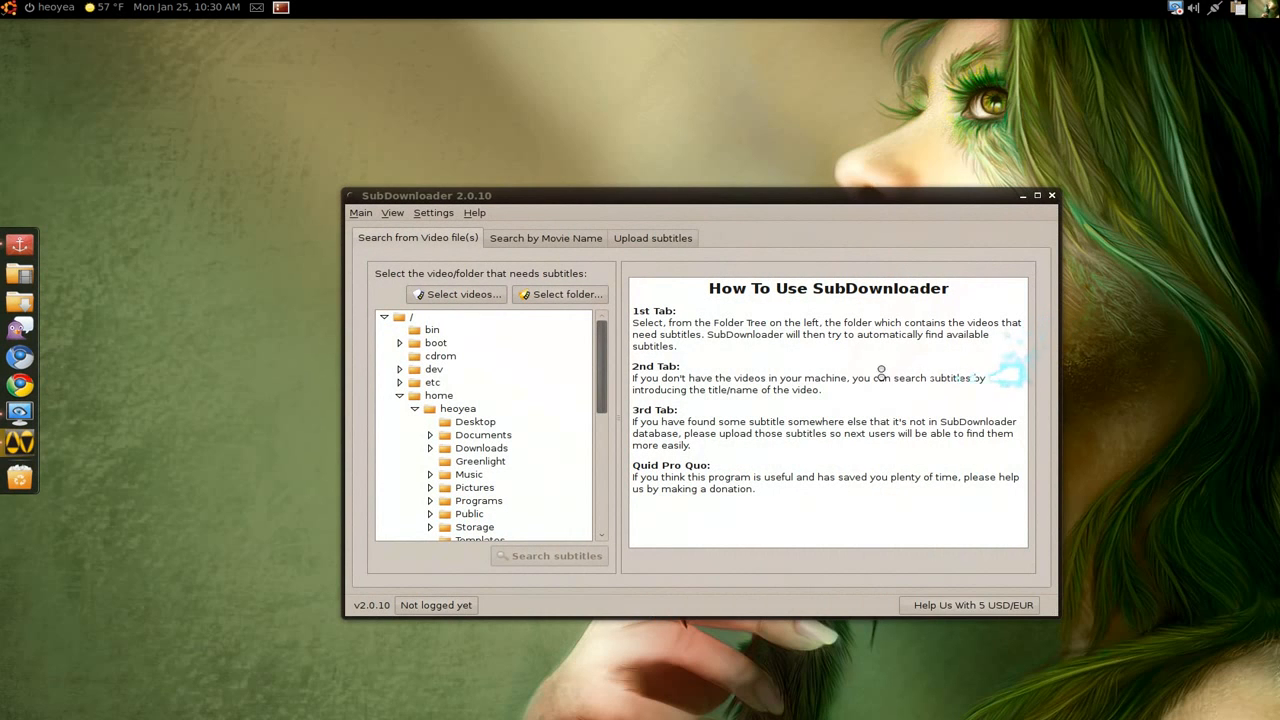
Scroll the folder tree down to show the expanded Videos folder with 2012 and Ninja.
{"action": "left_click", "coordinate": [556, 555]}
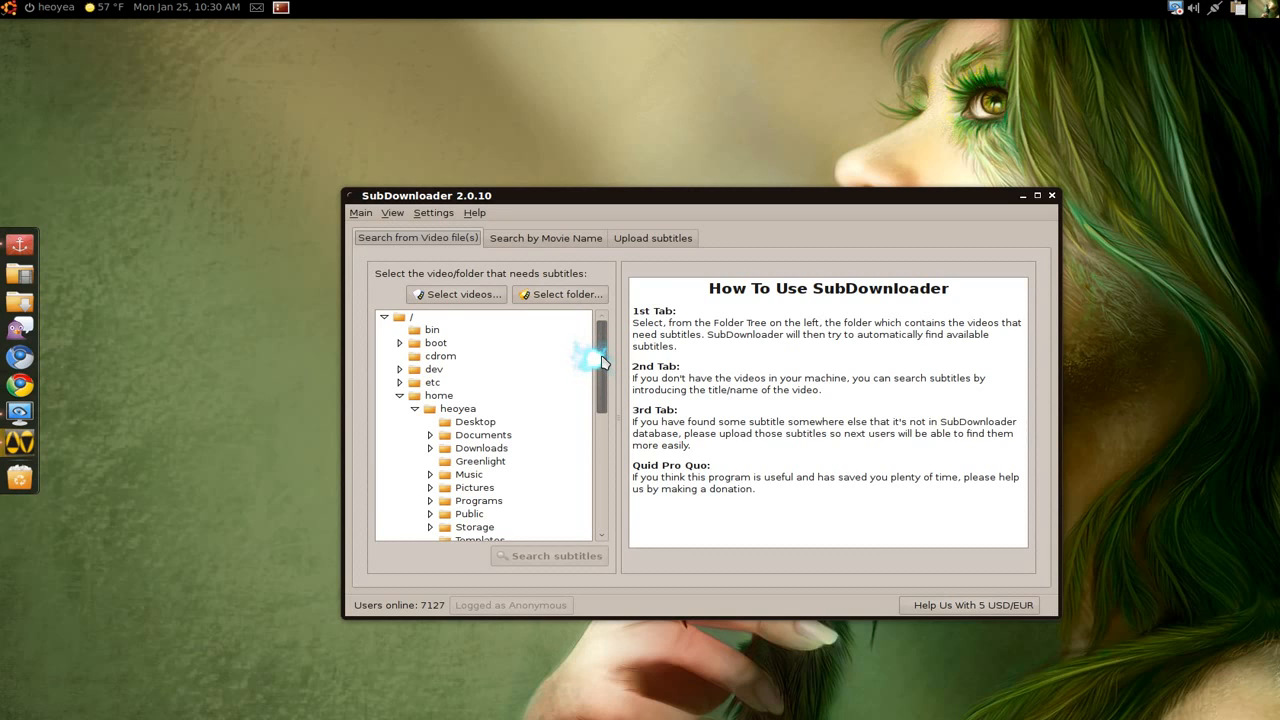
{"action": "scroll", "scroll_direction": "down", "scroll_amount": 3}
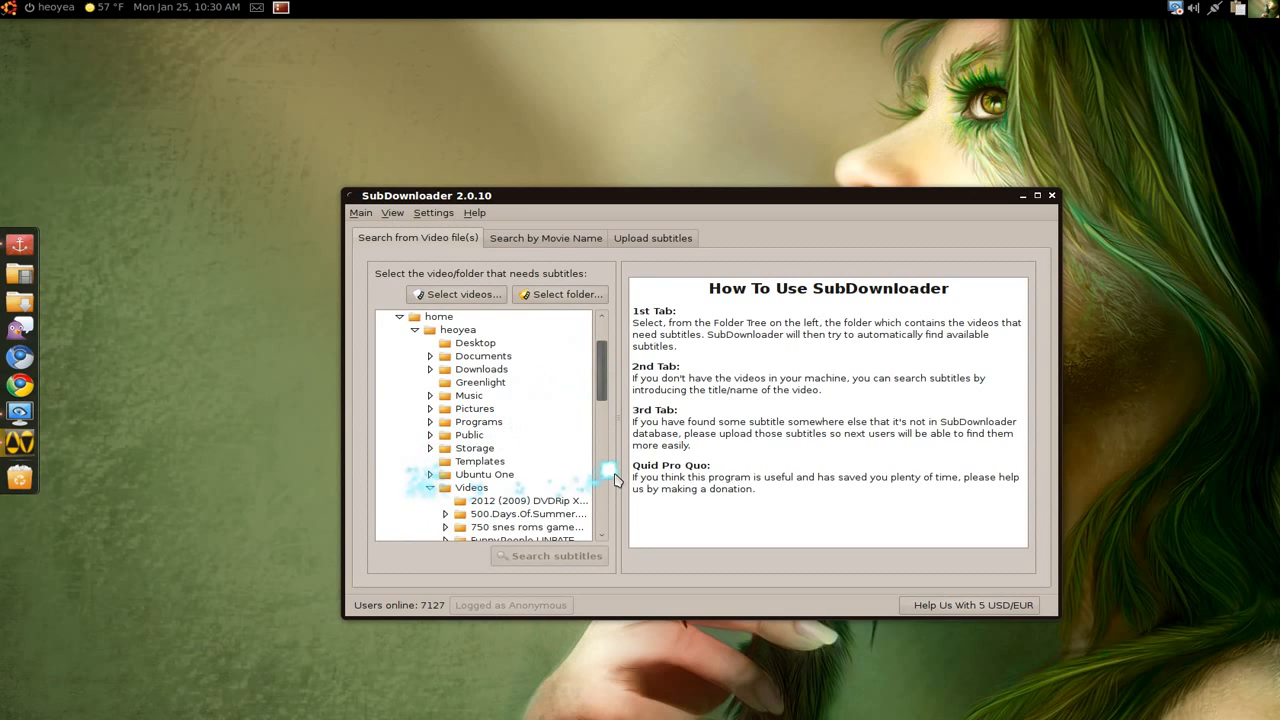
{"action": "scroll", "scroll_direction": "down", "scroll_amount": 3}
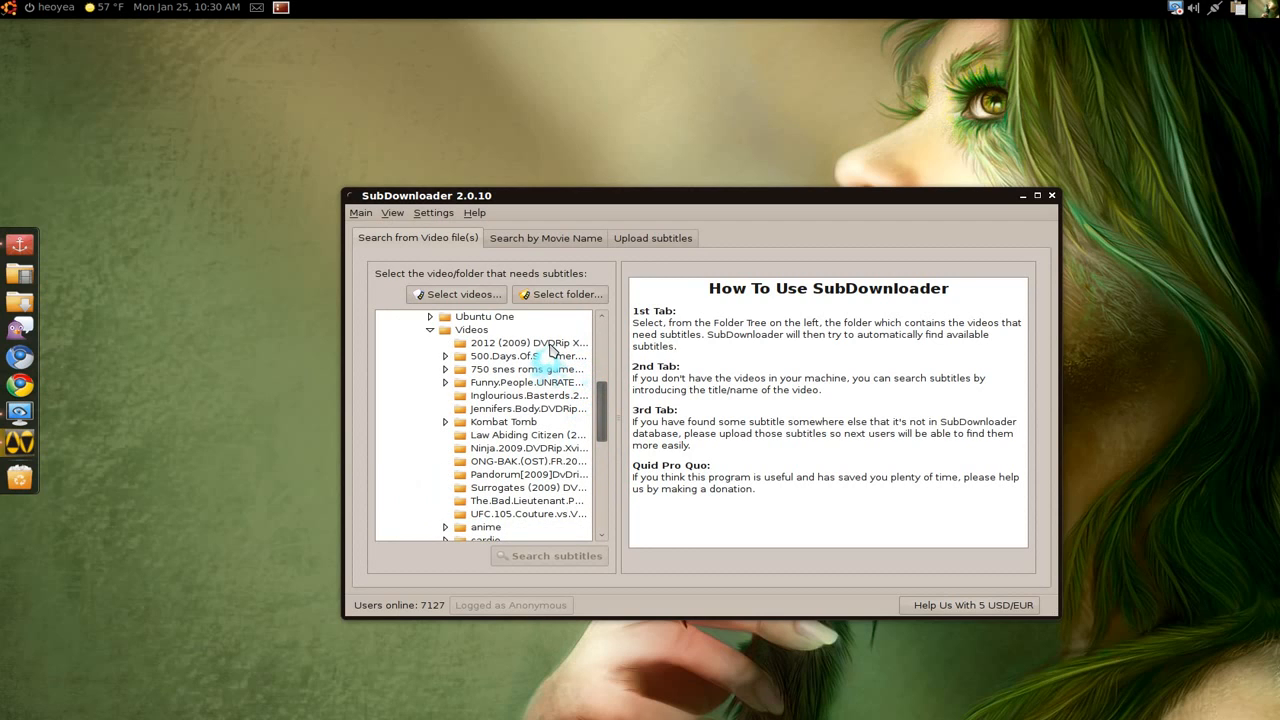
Select the 2012 (2009) DVDRip folder and scroll through its multilingual subtitle matches.
{"action": "left_click", "coordinate": [529, 342]}
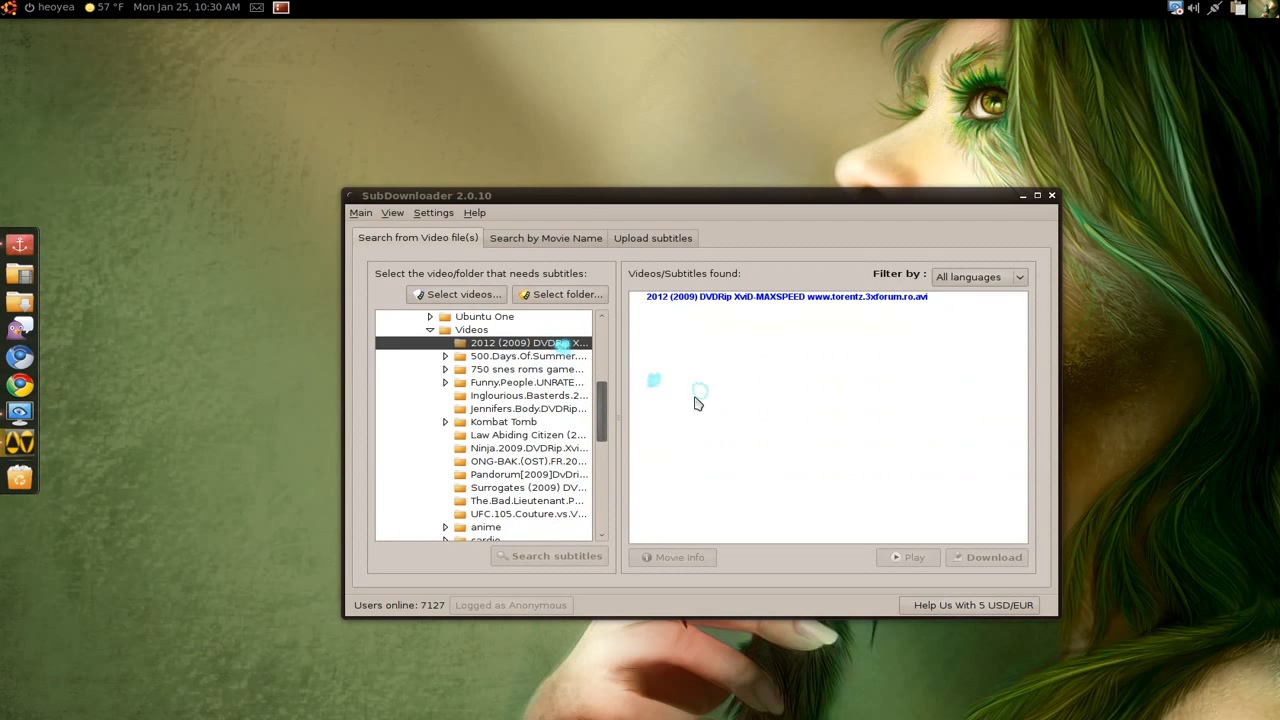
{"action": "left_click", "coordinate": [556, 557]}
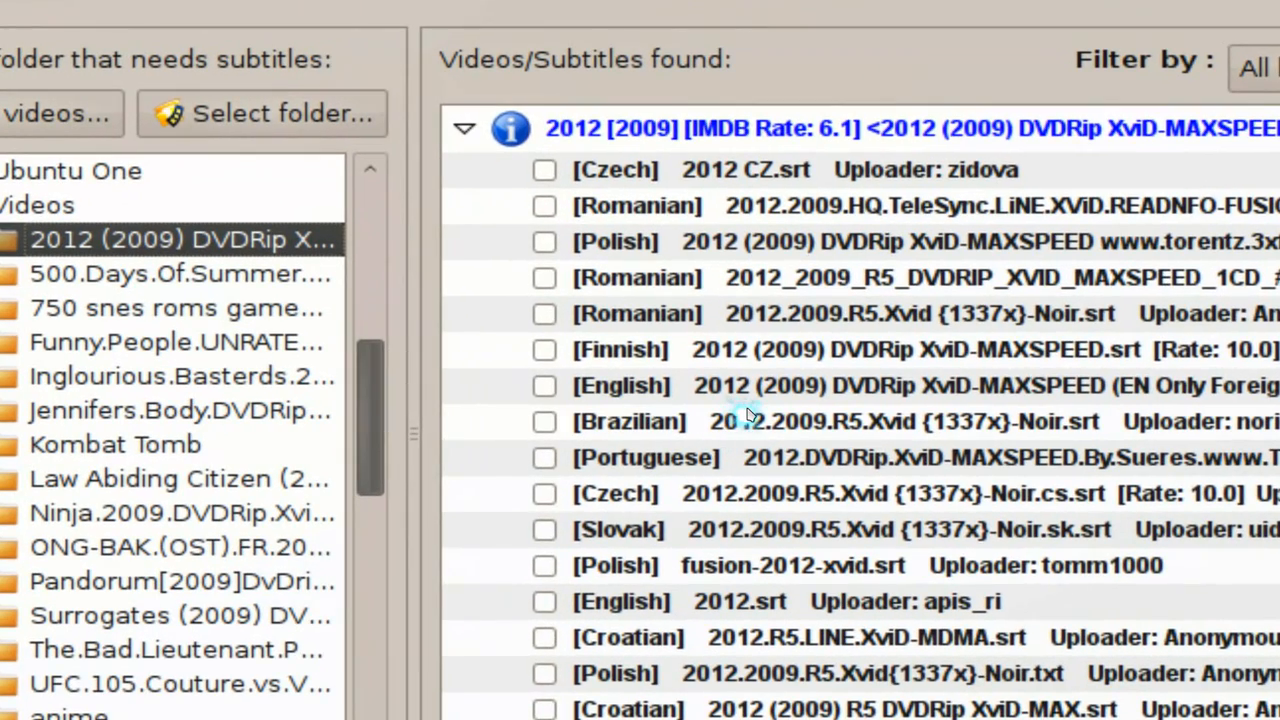
{"action": "scroll", "scroll_direction": "down", "scroll_amount": 3}
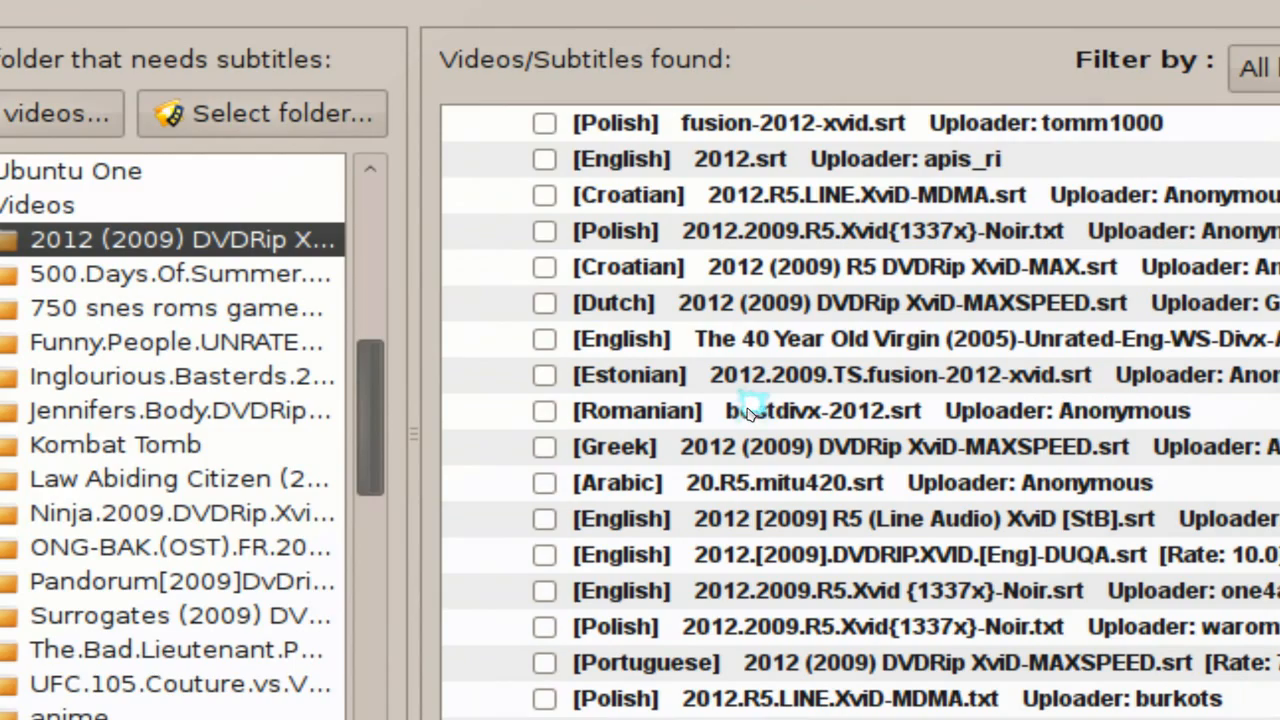
{"action": "scroll", "scroll_direction": "down", "scroll_amount": 3}
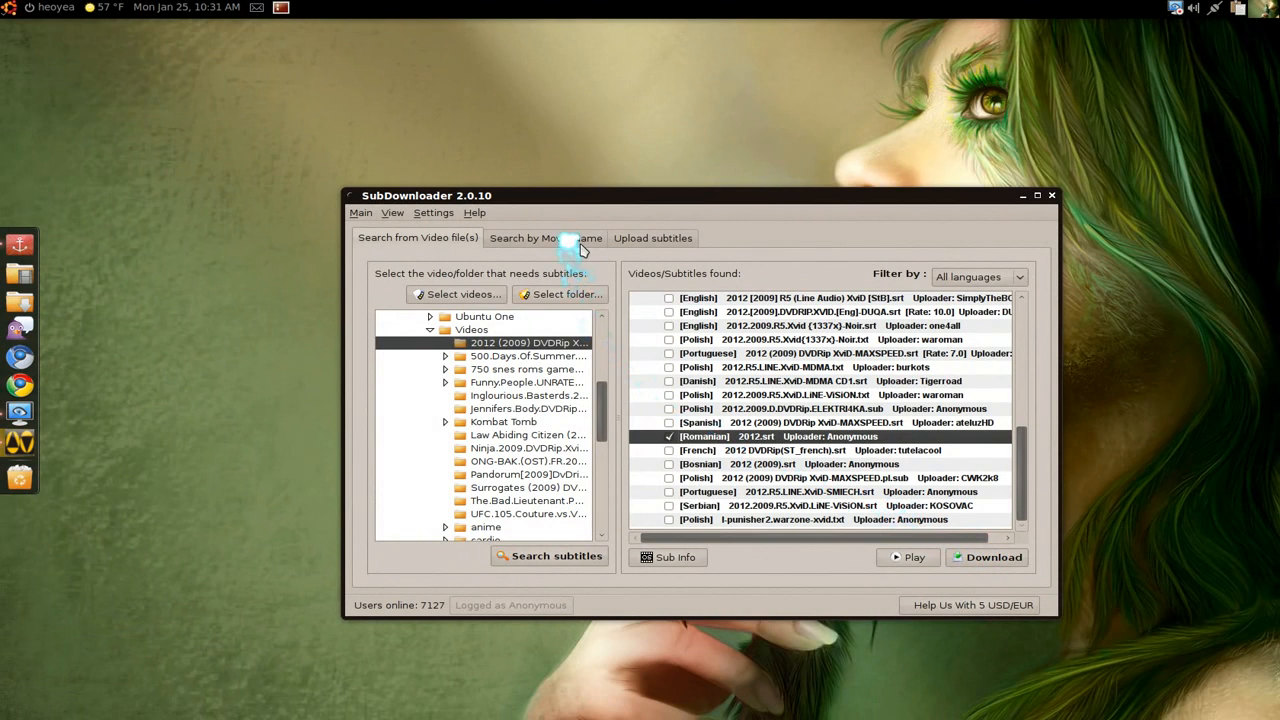
Search movie names for 'bittersweet life' and expand the Dalkomhan insaeng result.
{"action": "left_click", "coordinate": [545, 238]}
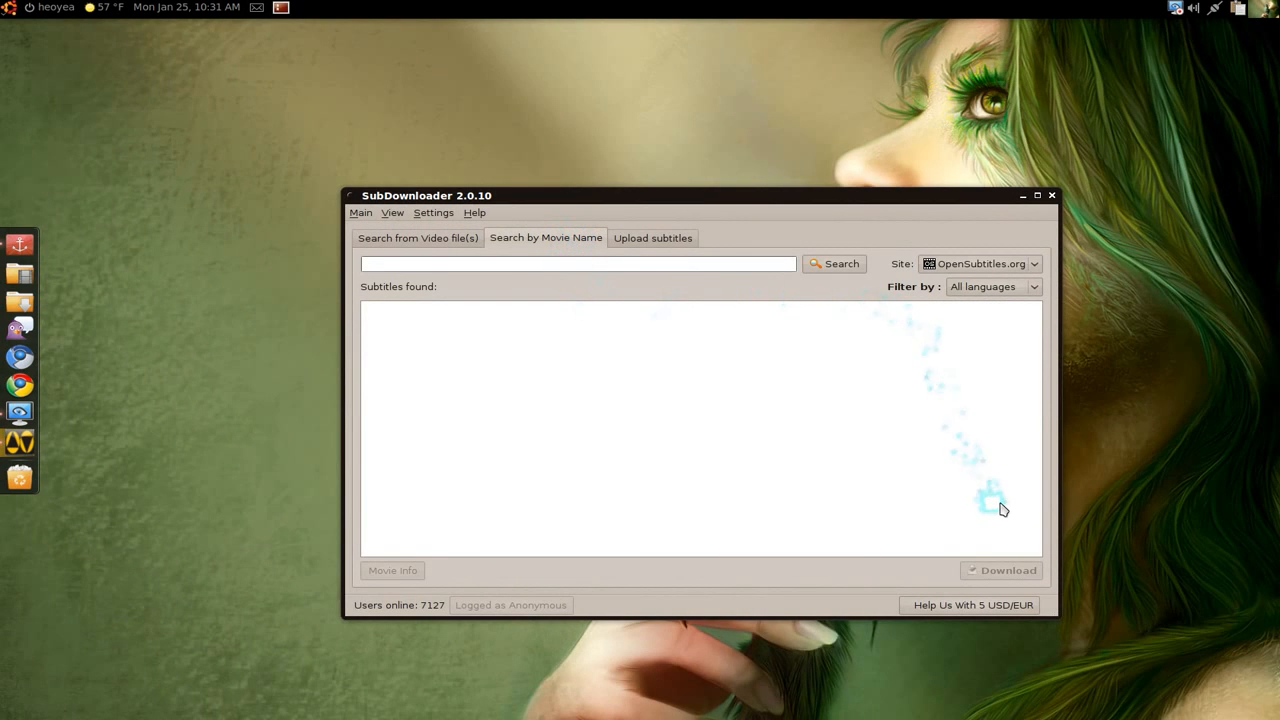
{"action": "type", "text": "bittersweet life"}
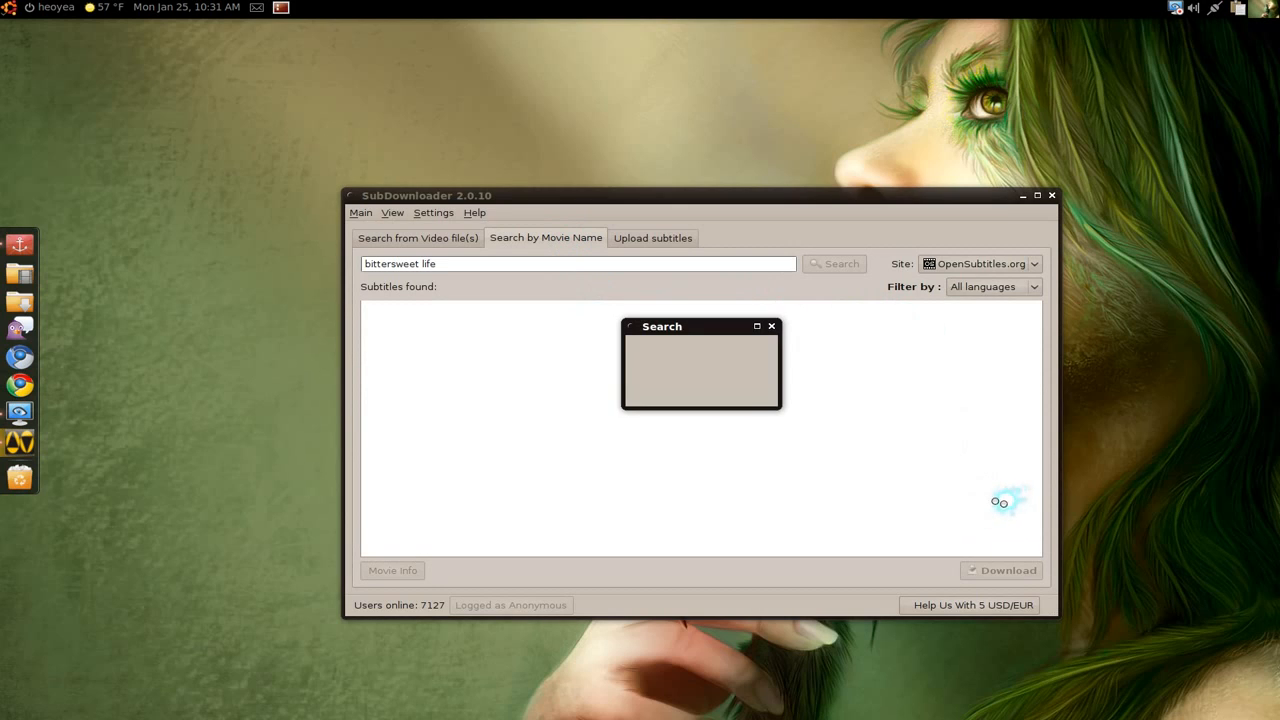
{"action": "mouse_move", "coordinate": [910, 480]}
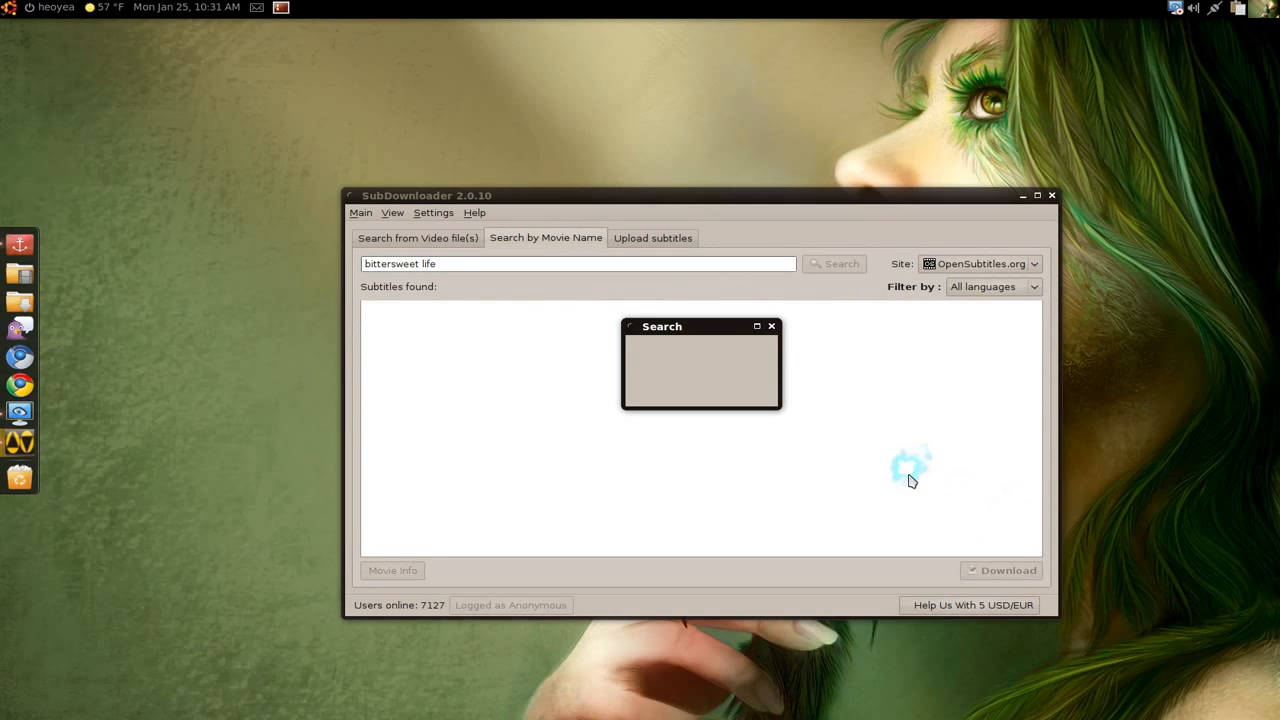
{"action": "left_click", "coordinate": [834, 263]}
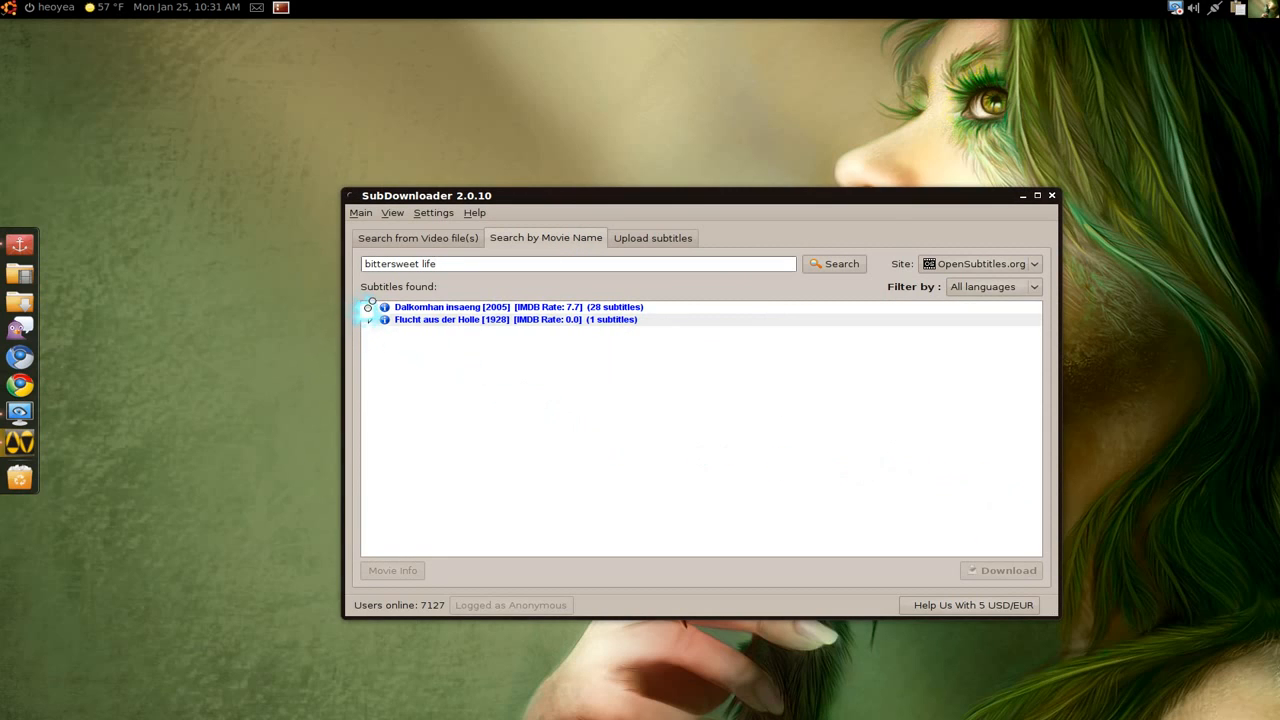
{"action": "left_click", "coordinate": [833, 263]}
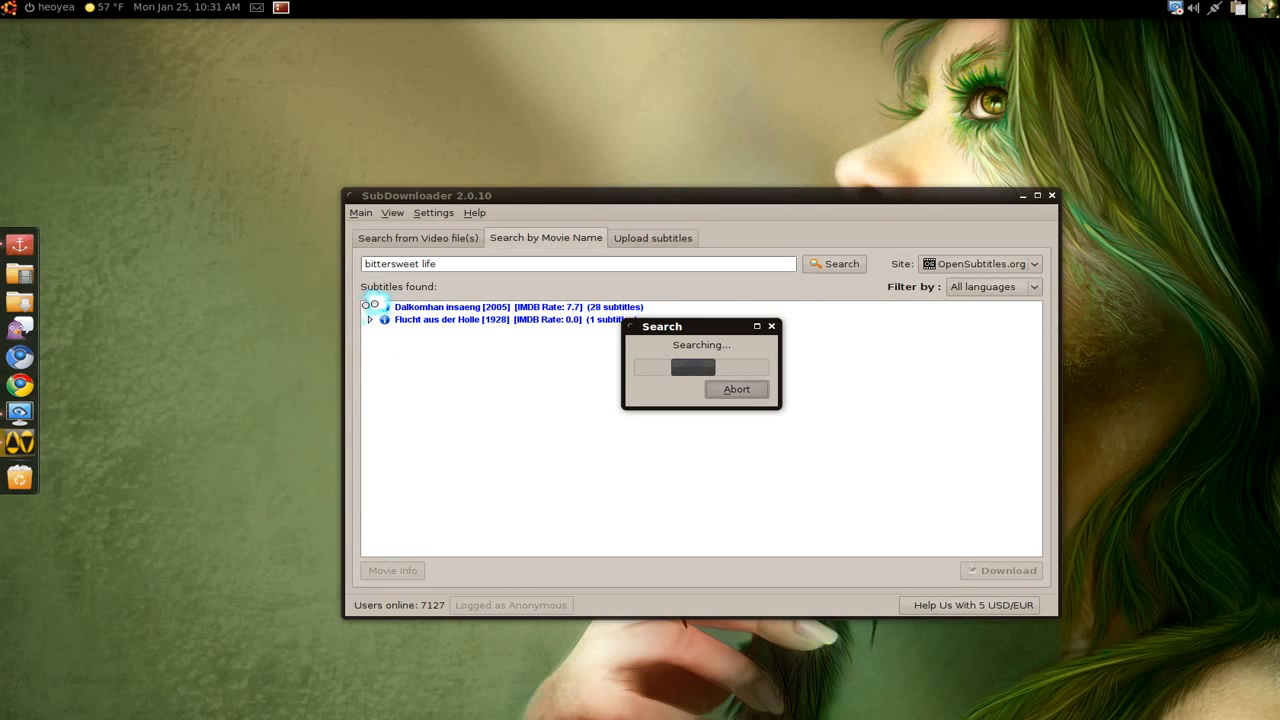
Expand Dalkomhan insaeng [2005] to show its 28 subtitles and check a Brazilian one.
{"action": "left_click", "coordinate": [371, 307]}
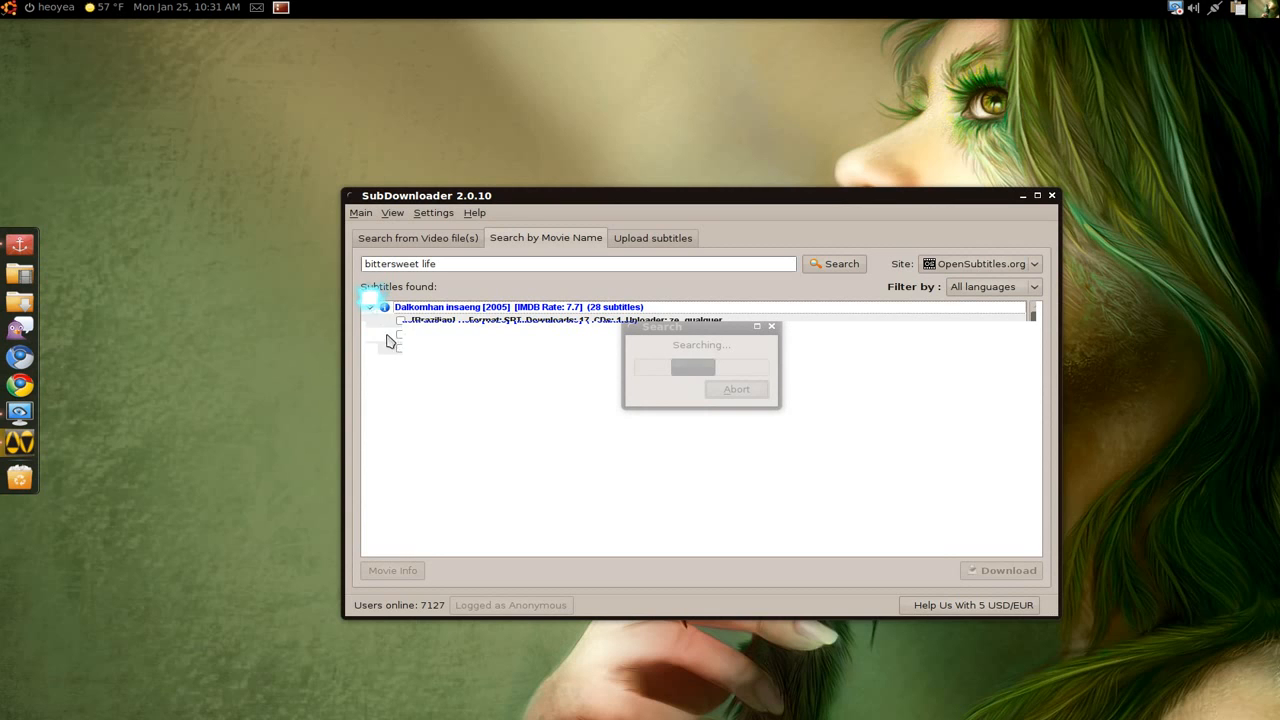
{"action": "left_click", "coordinate": [370, 307]}
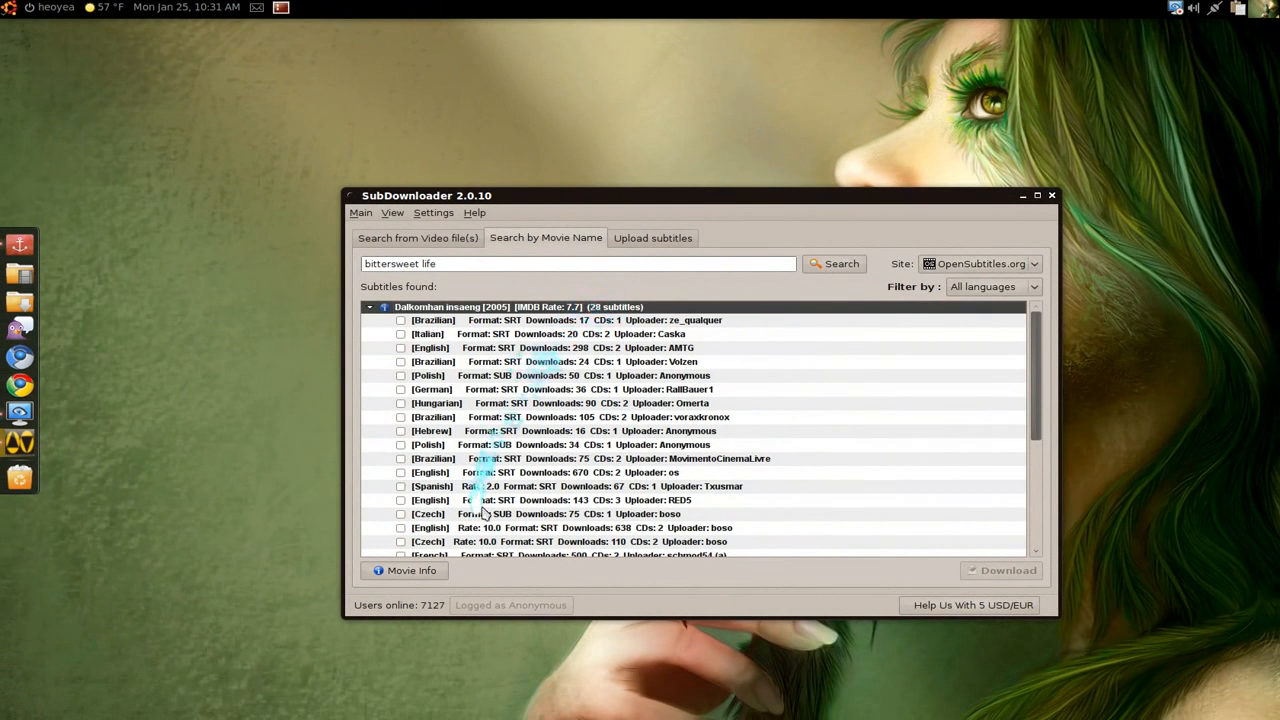
{"action": "left_click", "coordinate": [401, 320]}
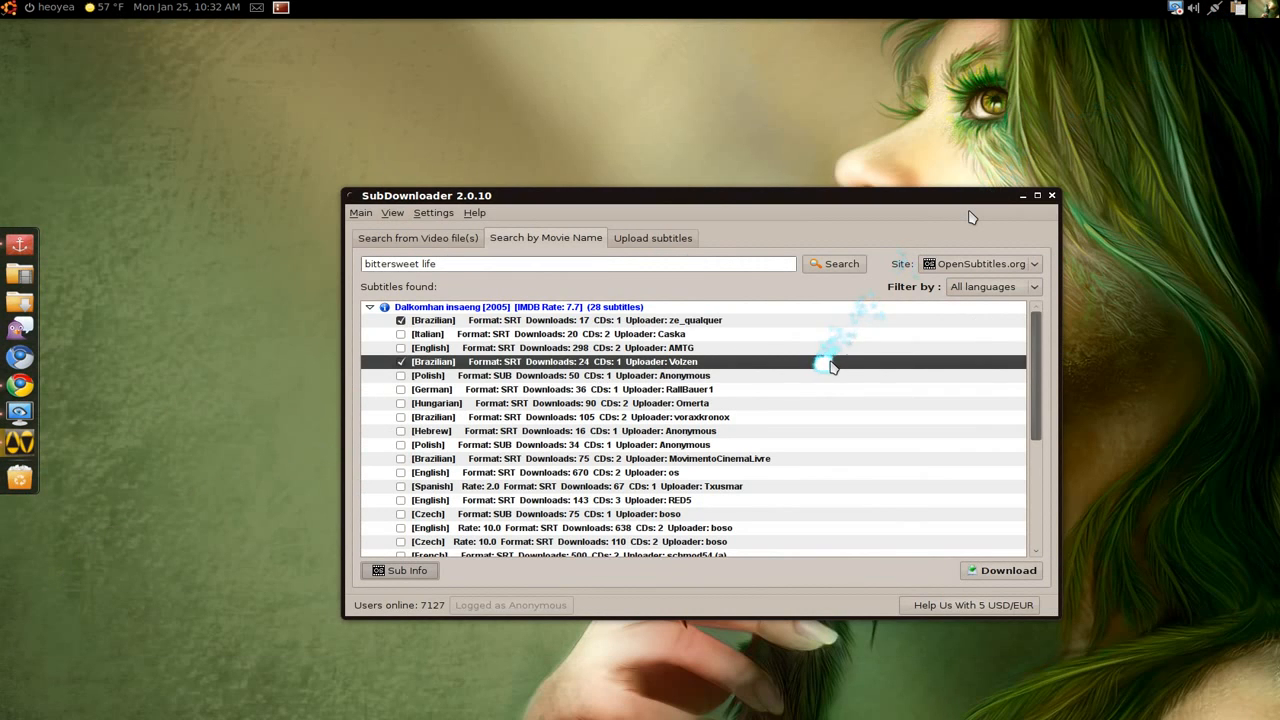
{"action": "mouse_move", "coordinate": [940, 550]}
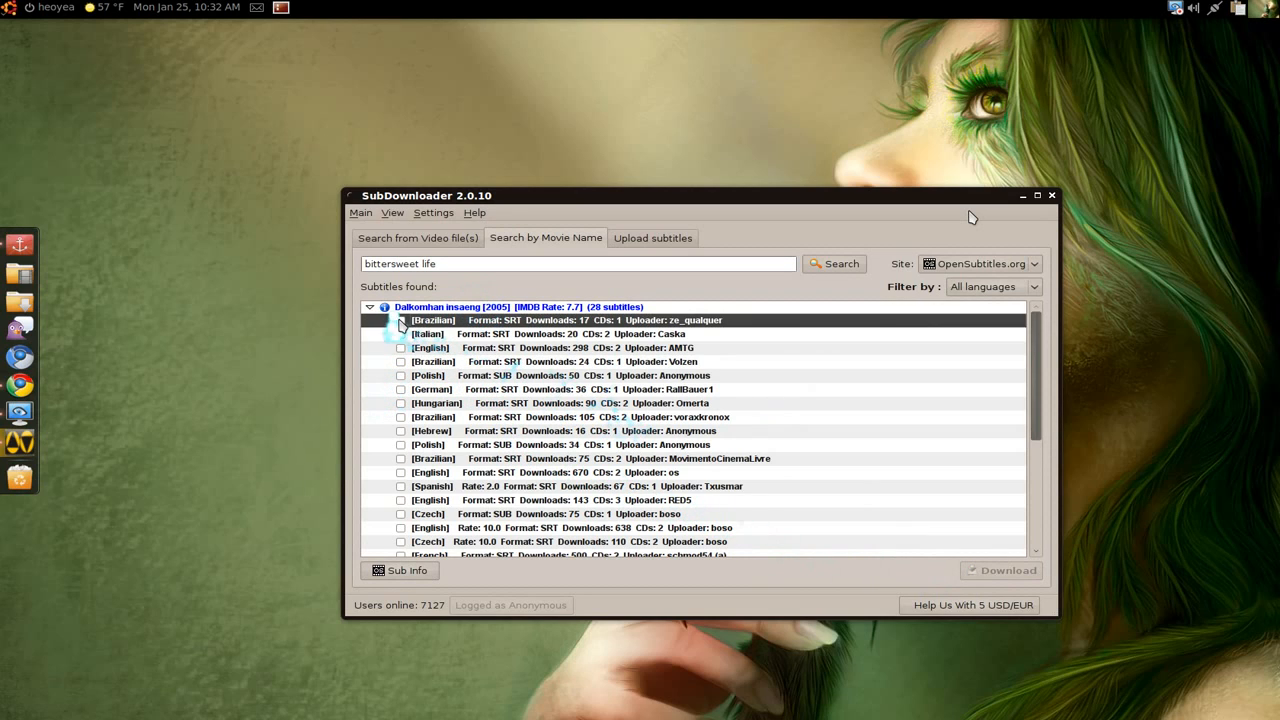
Download the first Brazilian Dalkomhan insaeng subtitle to the Desktop folder.
{"action": "left_click", "coordinate": [401, 320]}
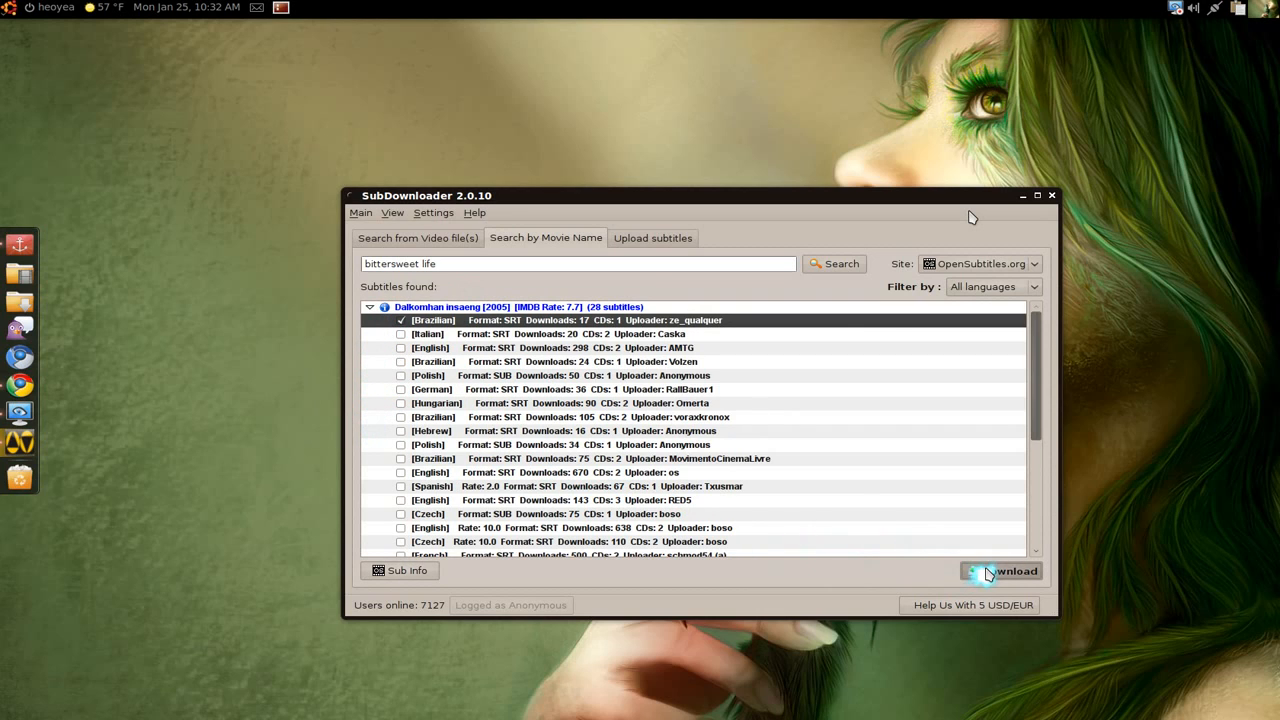
{"action": "left_click", "coordinate": [1000, 570]}
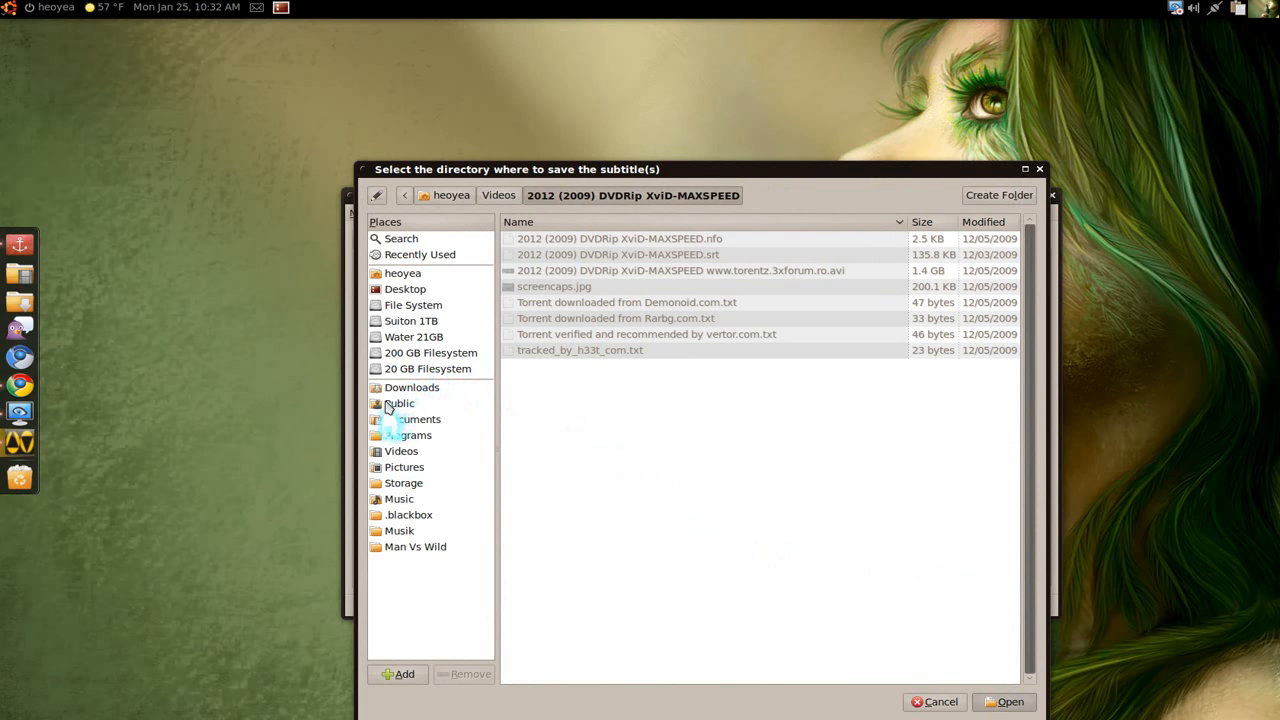
{"action": "left_click", "coordinate": [405, 289]}
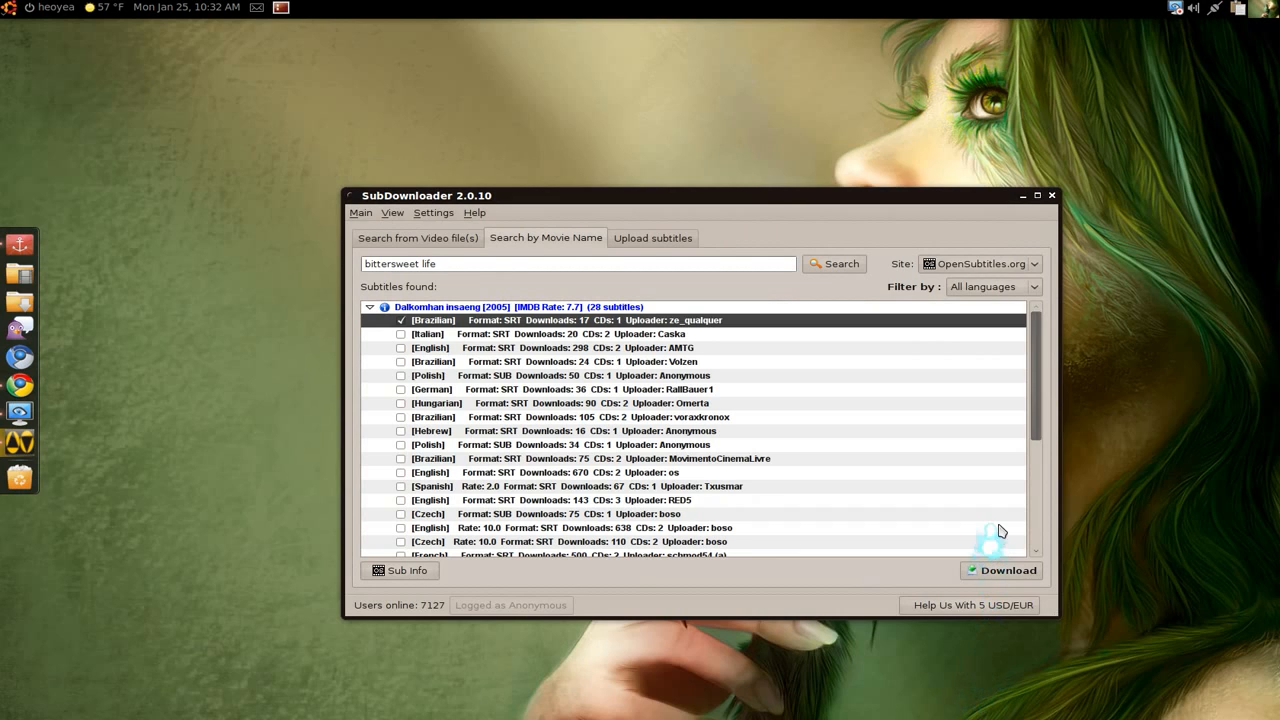
{"action": "mouse_move", "coordinate": [1010, 507]}
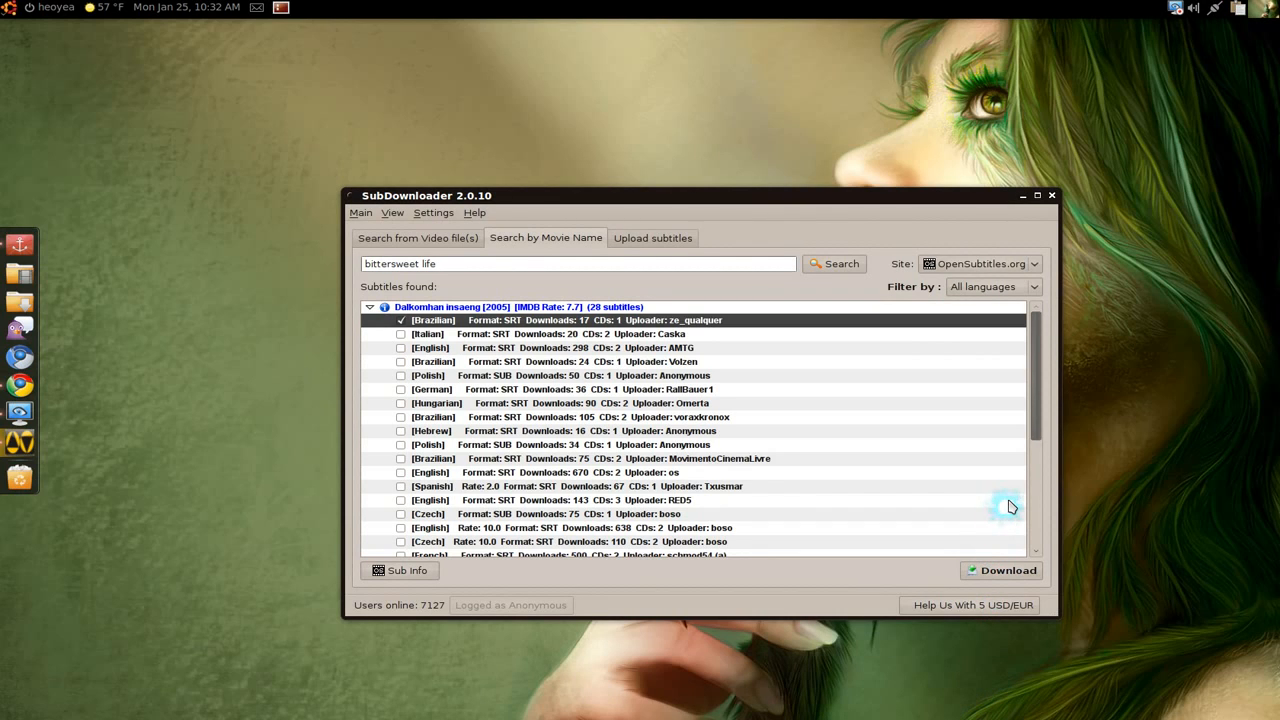
{"action": "left_click", "coordinate": [1007, 570]}
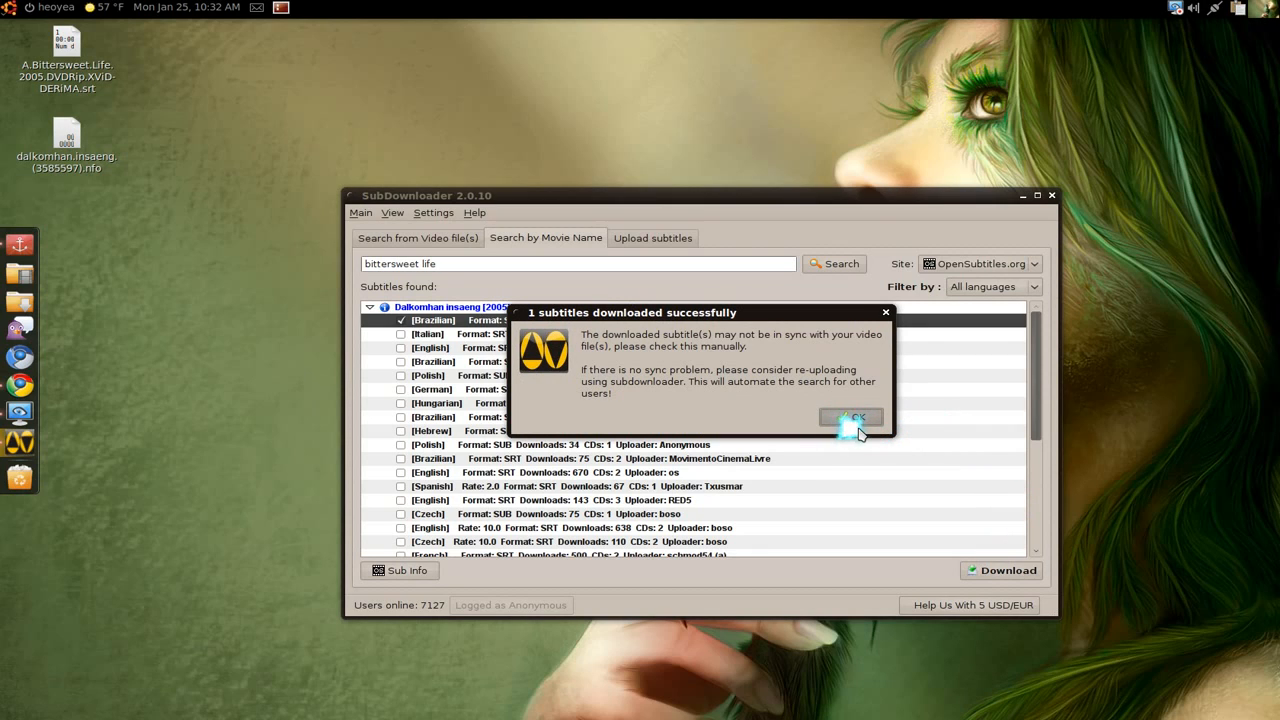
Close the '1 subtitles downloaded successfully' notice with OK.
{"action": "left_click", "coordinate": [851, 417]}
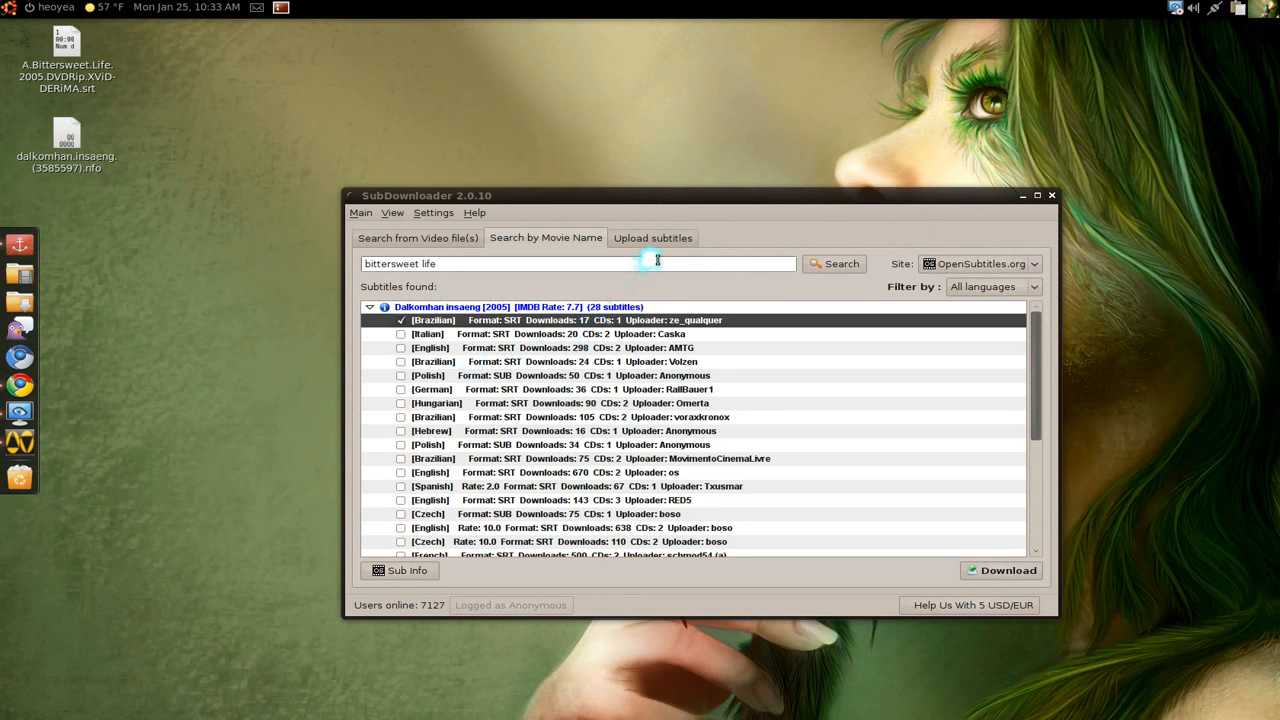
Switch to the Upload subtitles tab showing empty CD1 and CD2 slots.
{"action": "left_click", "coordinate": [652, 237]}
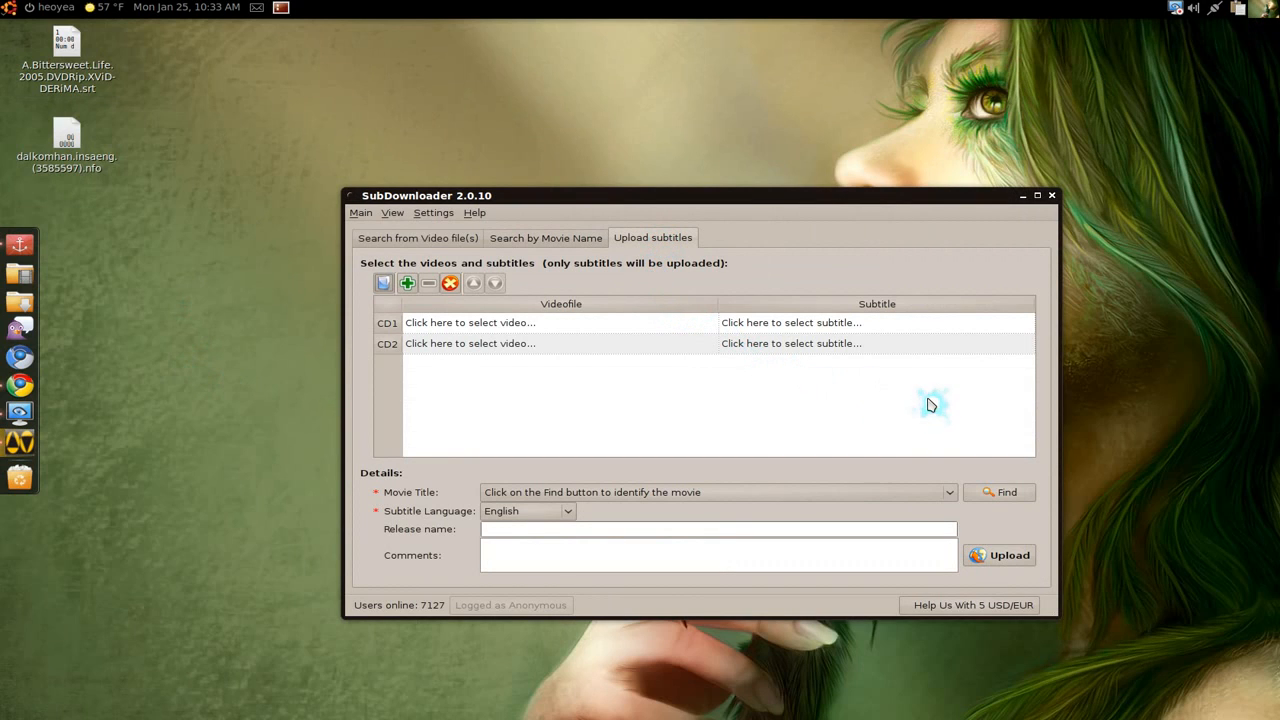
{"action": "mouse_move", "coordinate": [1030, 326]}
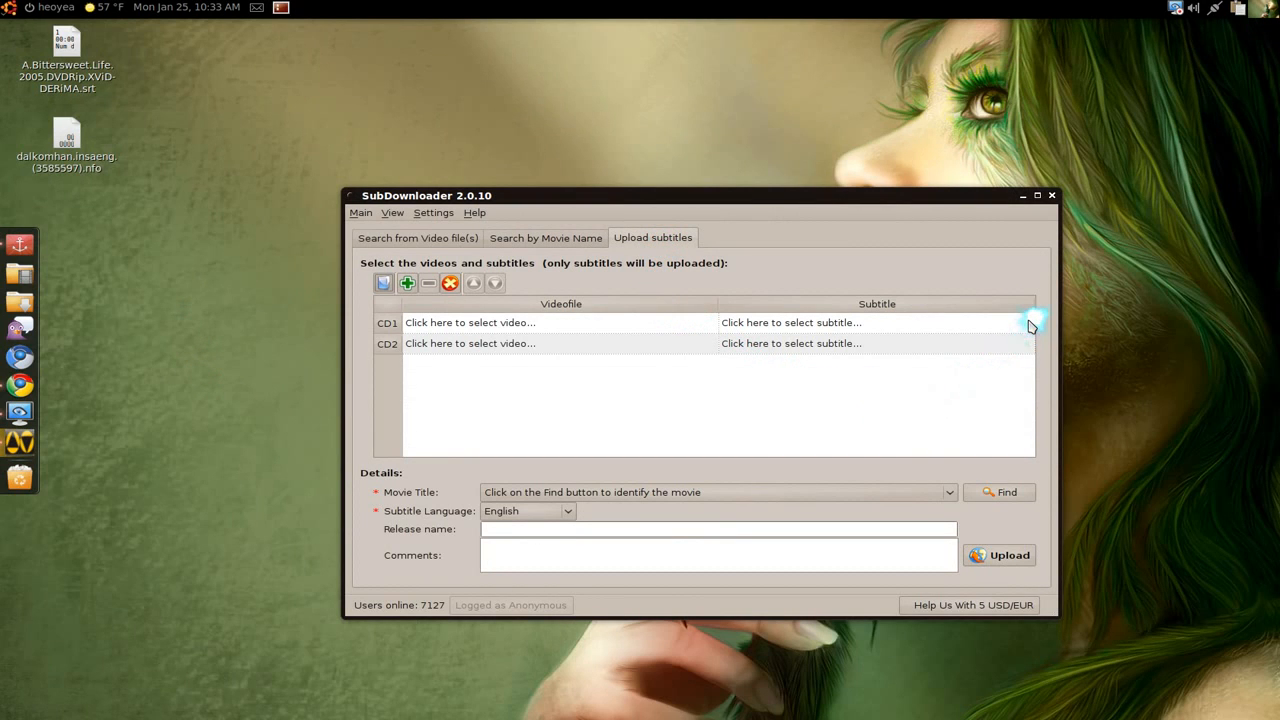
{"action": "mouse_move", "coordinate": [977, 435]}
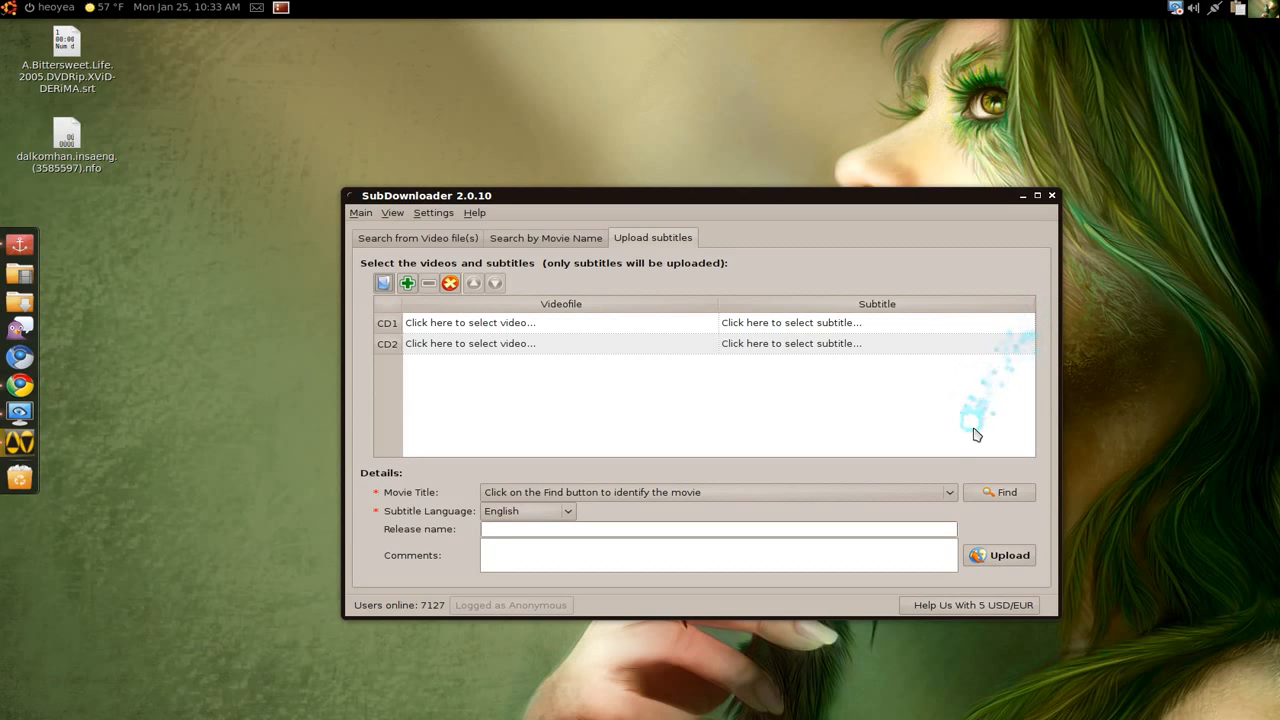
{"action": "mouse_move", "coordinate": [970, 428]}
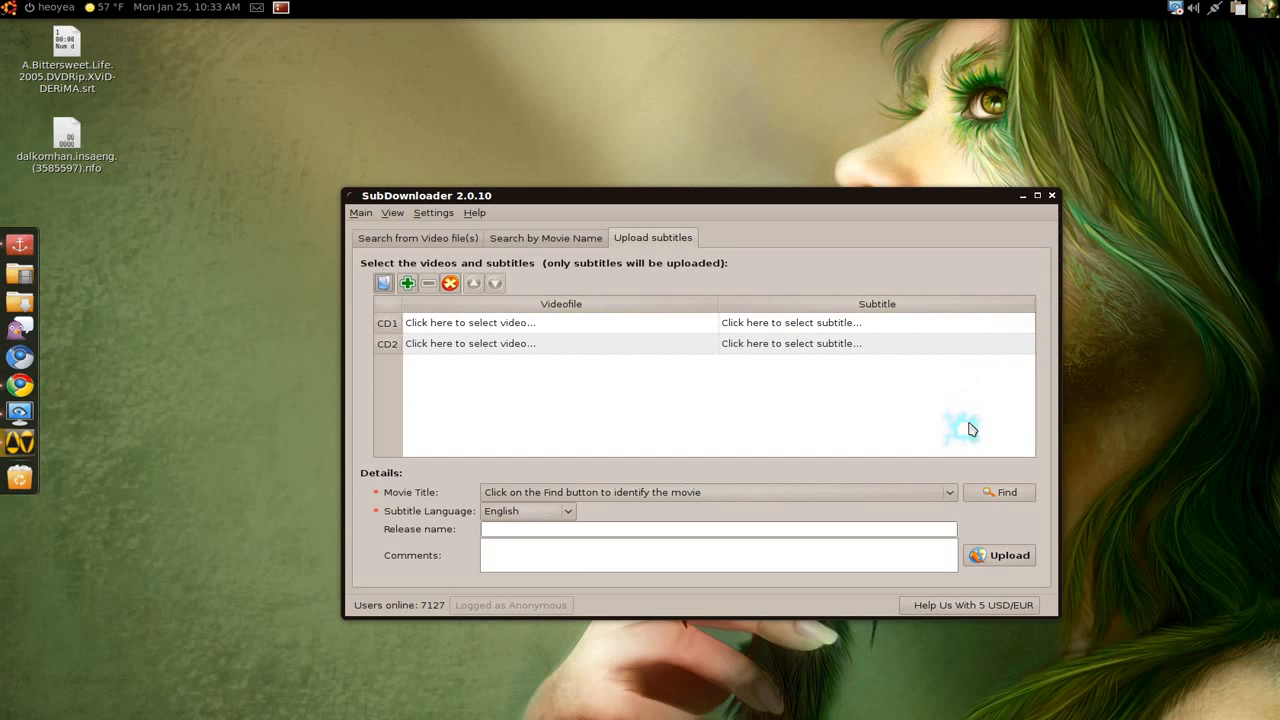
{"action": "mouse_move", "coordinate": [700, 203]}
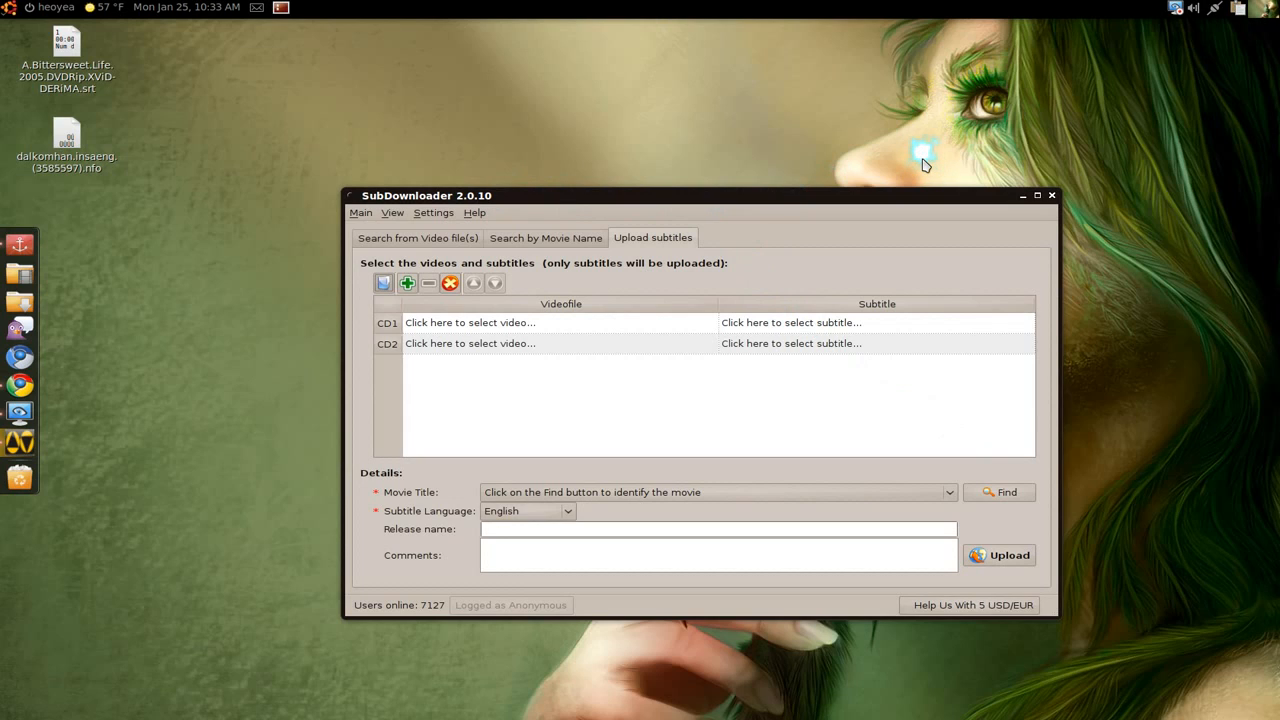
{"action": "mouse_move", "coordinate": [915, 160]}
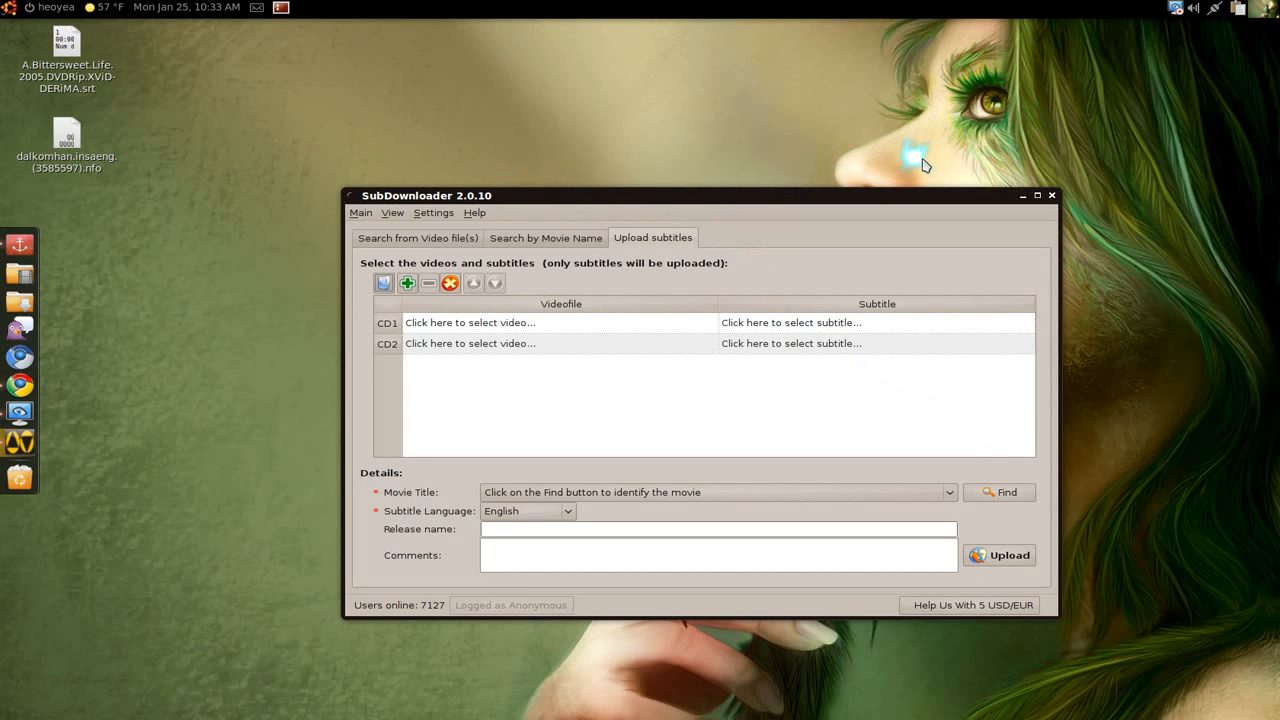